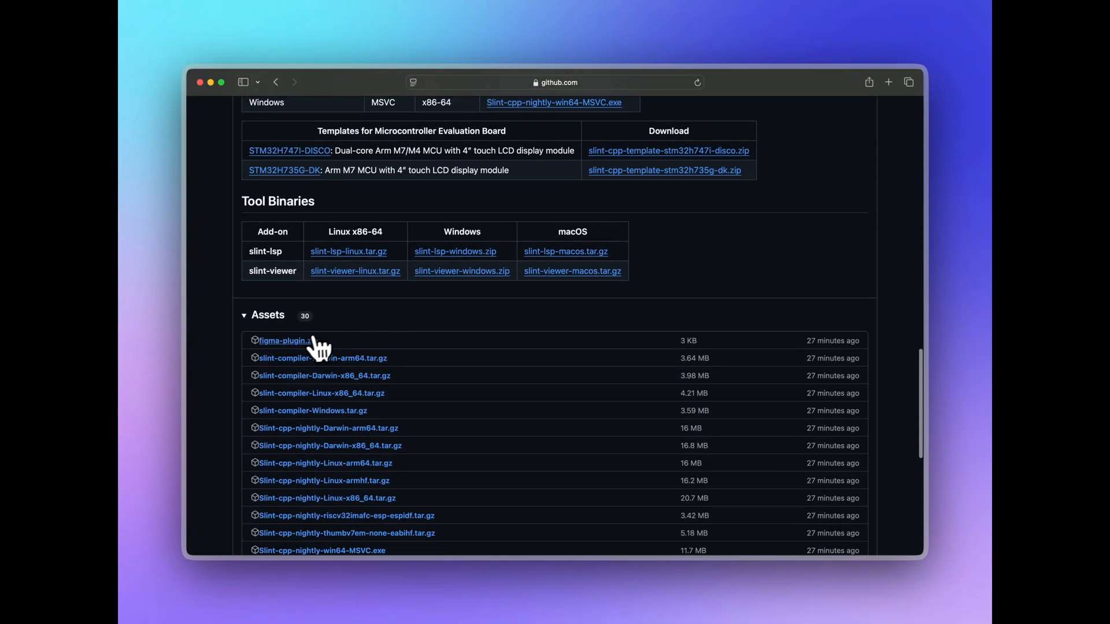
Download figma-plugin.zip from the GitHub release's Assets list.
click(284, 340)
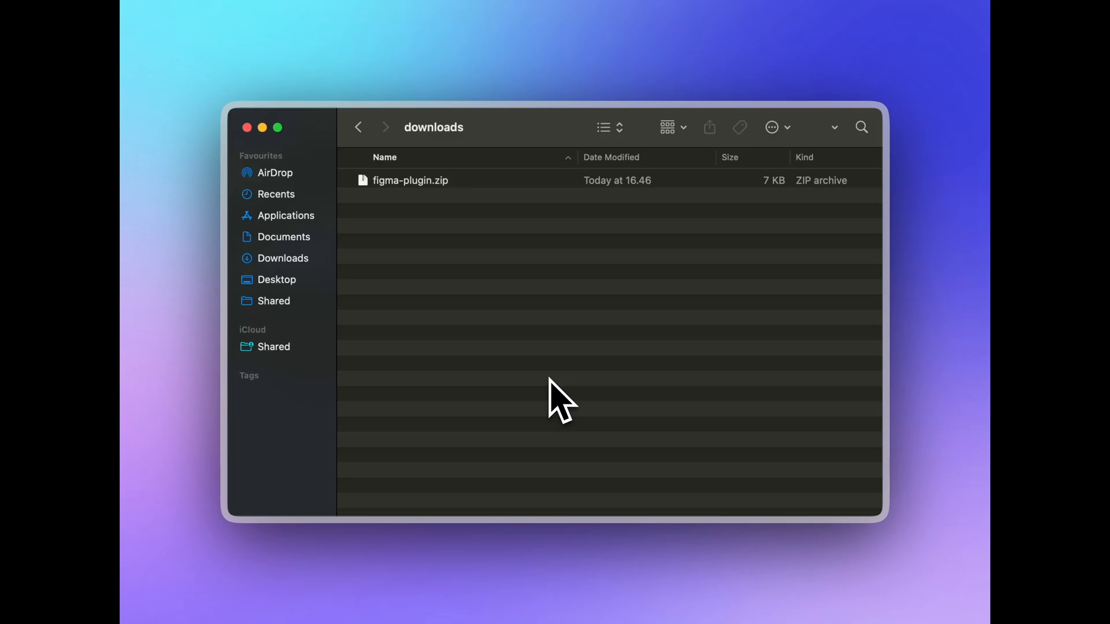
mouse_move(396, 225)
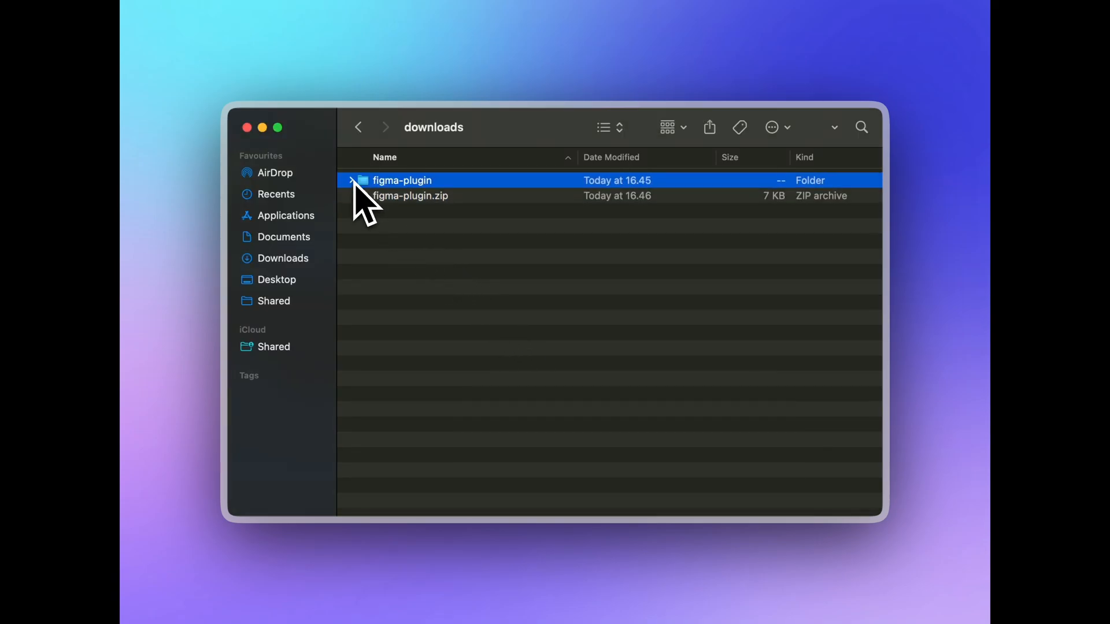
Expand the extracted figma-plugin folder in the downloads folder.
click(349, 179)
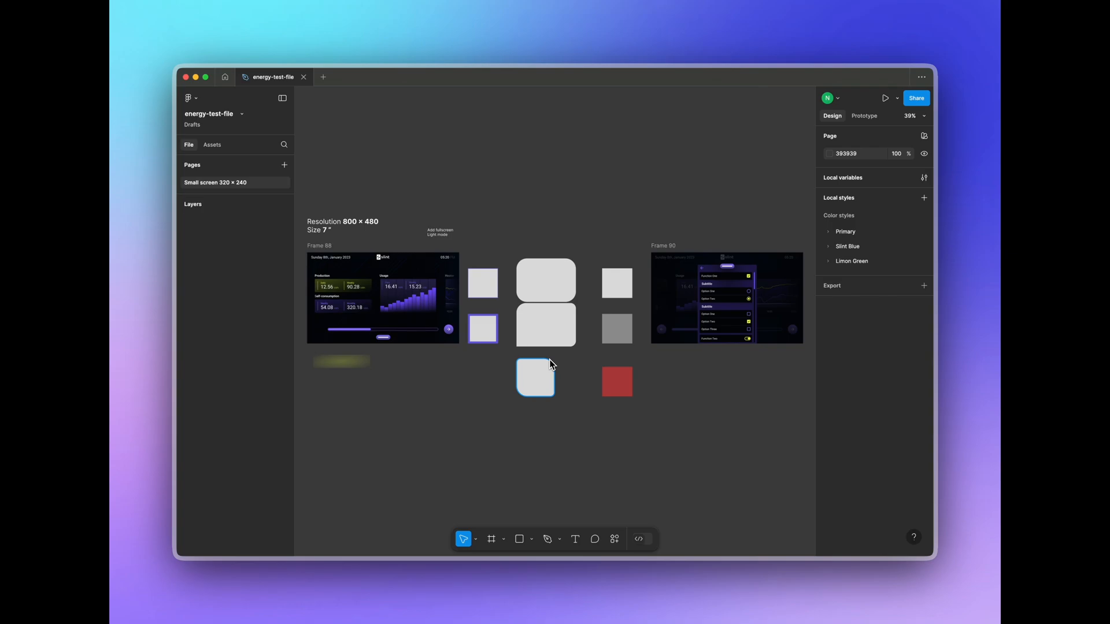
Toggle Dev Mode on for the energy-test-file design.
click(640, 539)
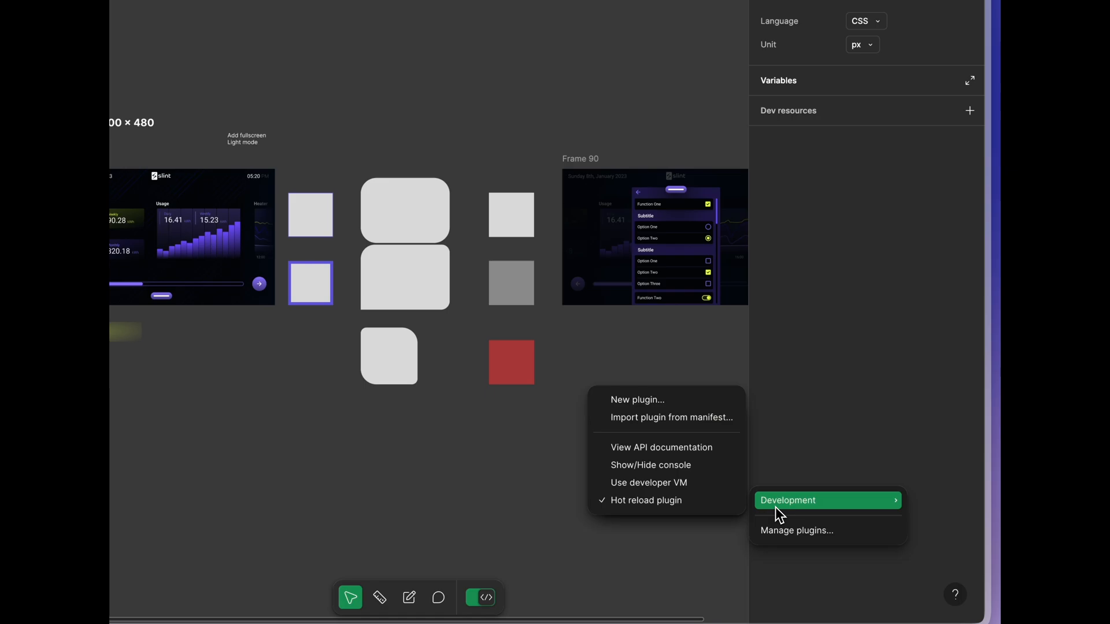
Import the plugin from figma-plugin/Figma to Slint_1.10.0/manifest.json and allow Desktop folder access.
click(707, 424)
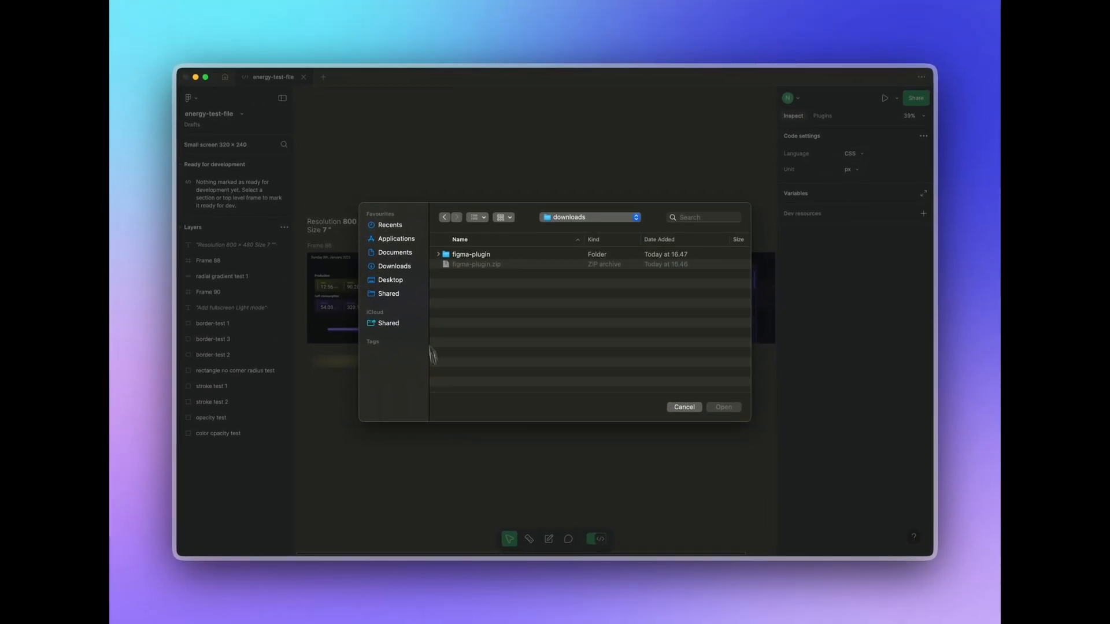
click(439, 254)
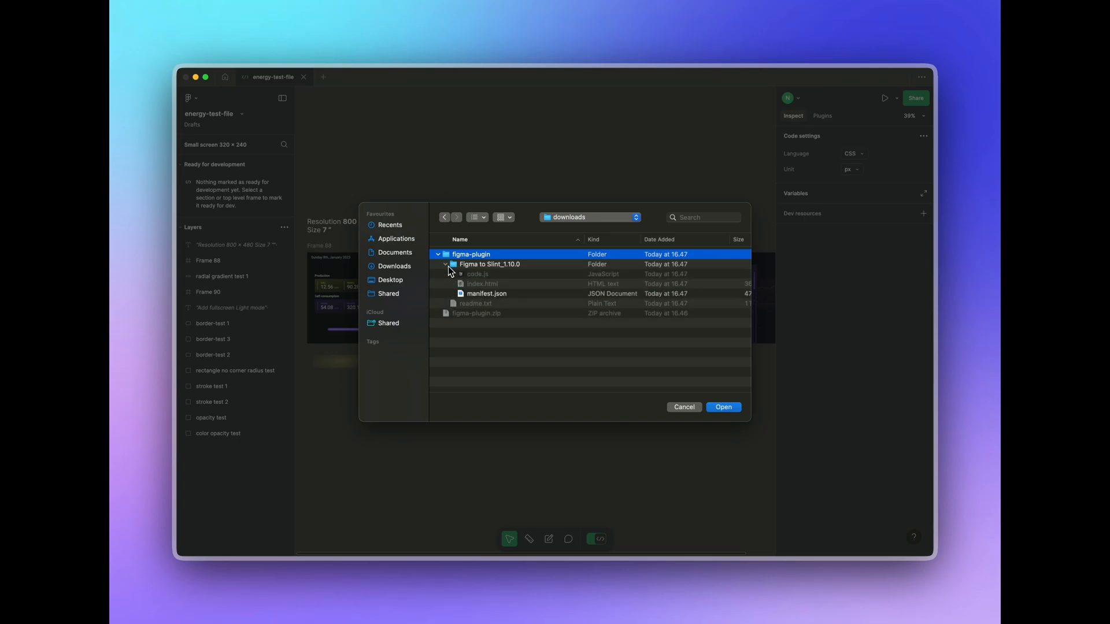
click(486, 294)
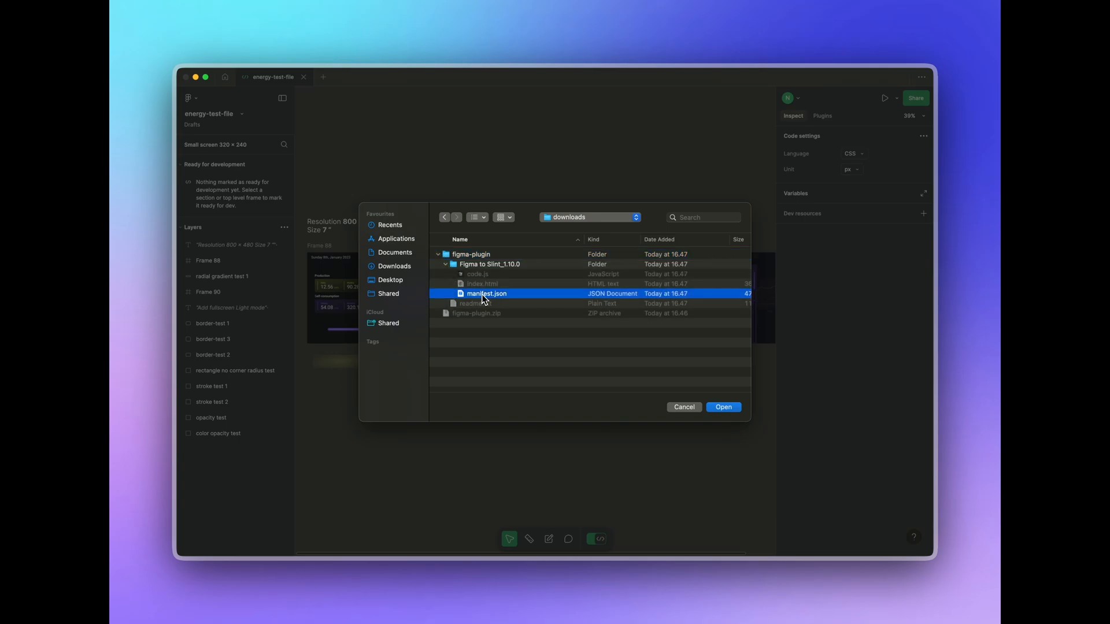
click(722, 407)
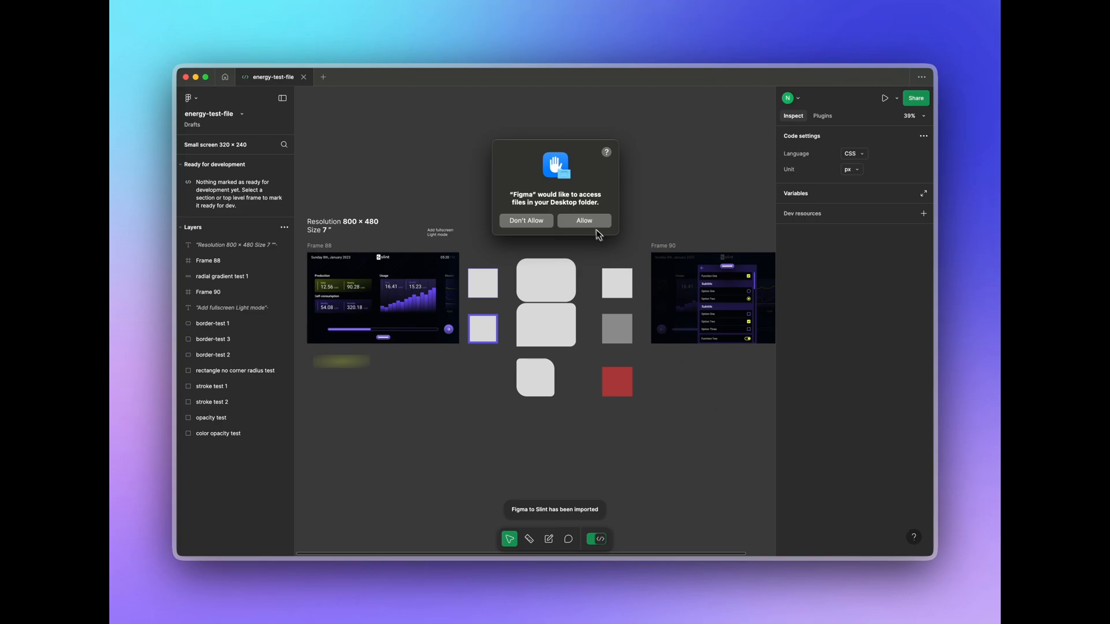
click(584, 220)
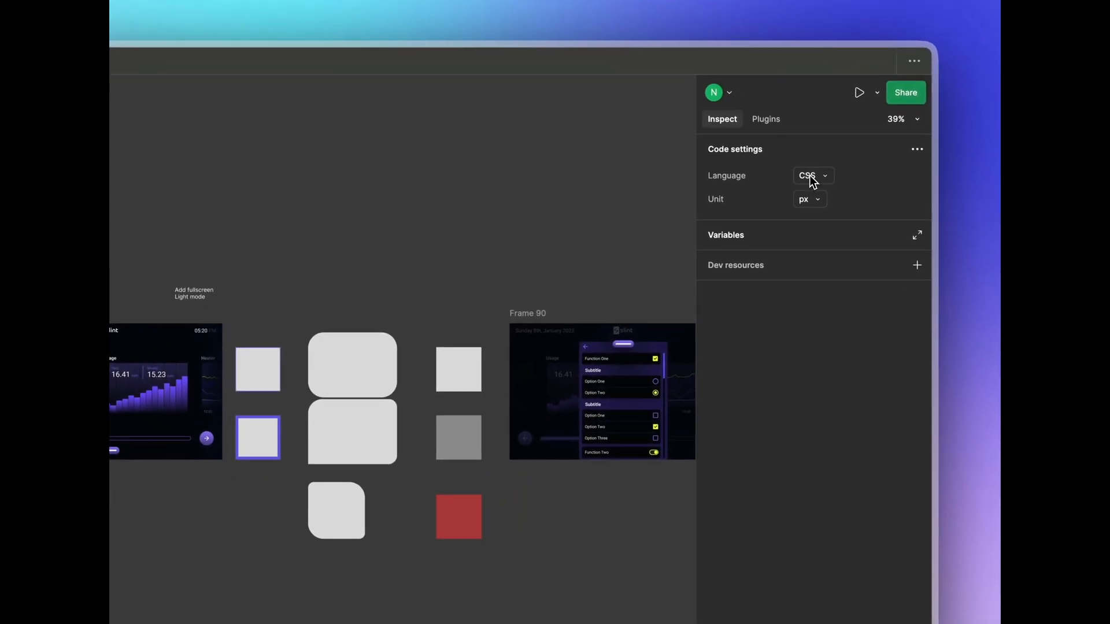
Set the Dev Mode code language to Development > Figma to Slint.
click(810, 175)
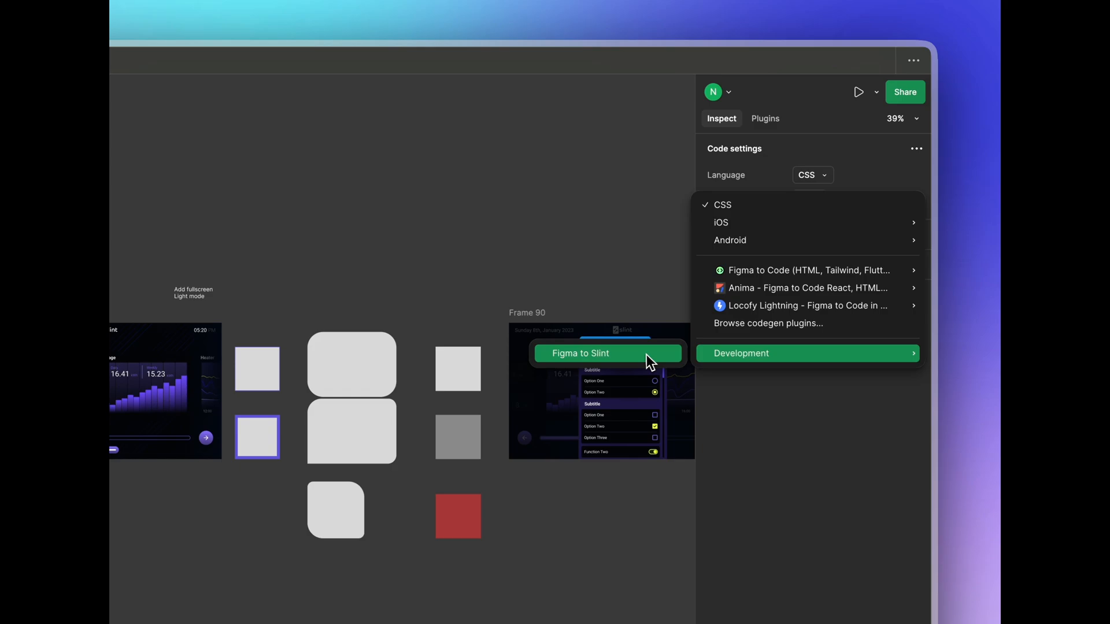
click(608, 354)
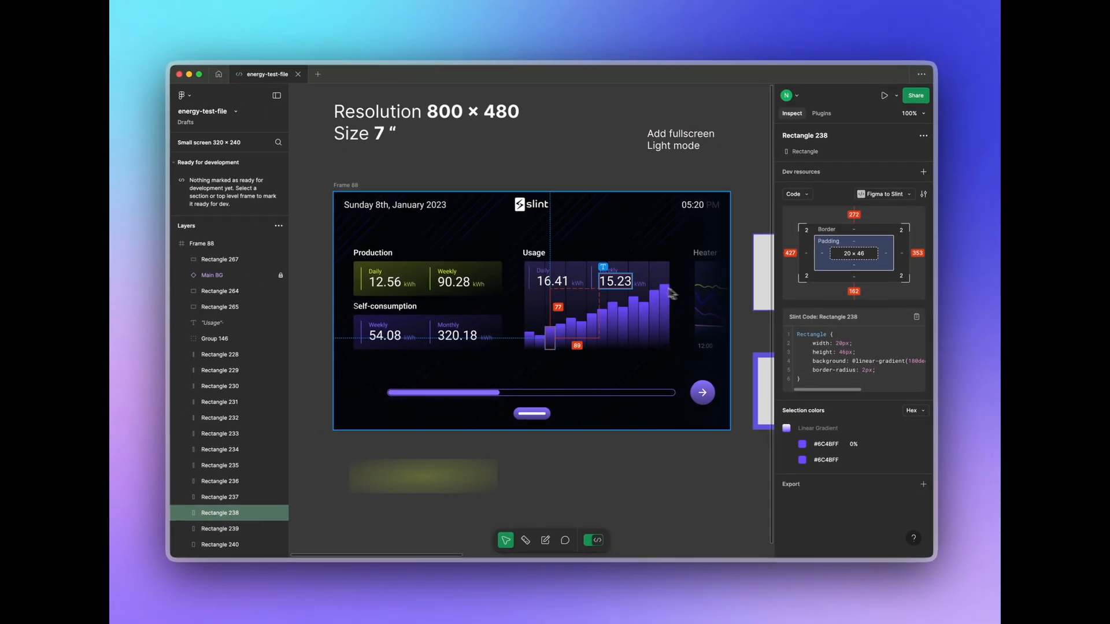
Inspect Slint code for the 15.23 and 90.28 text layers and Rectangle 268.
click(615, 281)
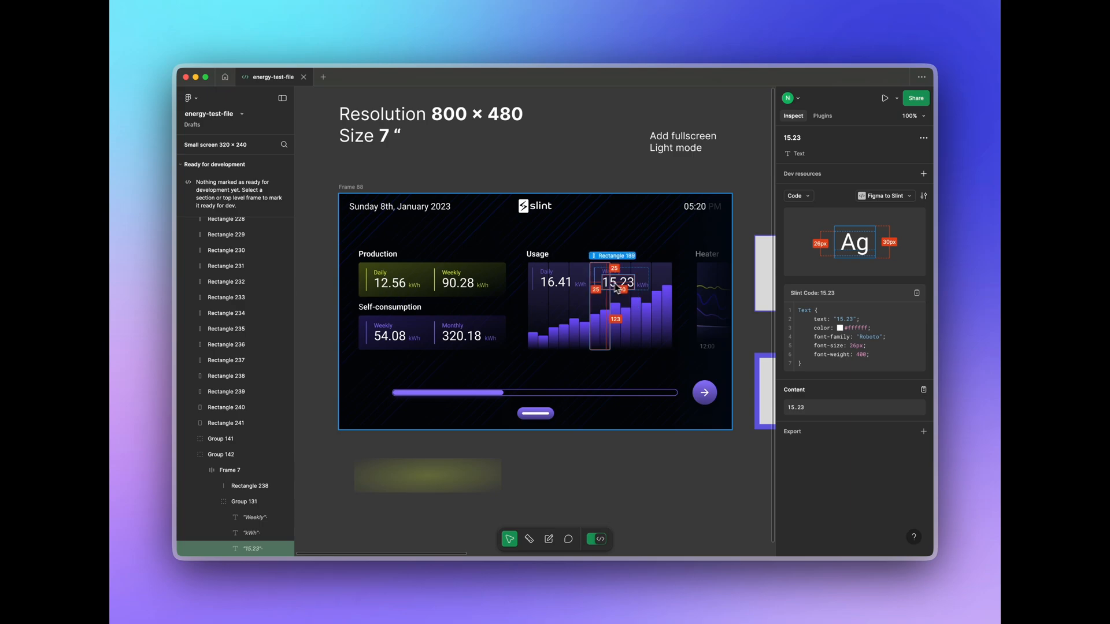
click(458, 282)
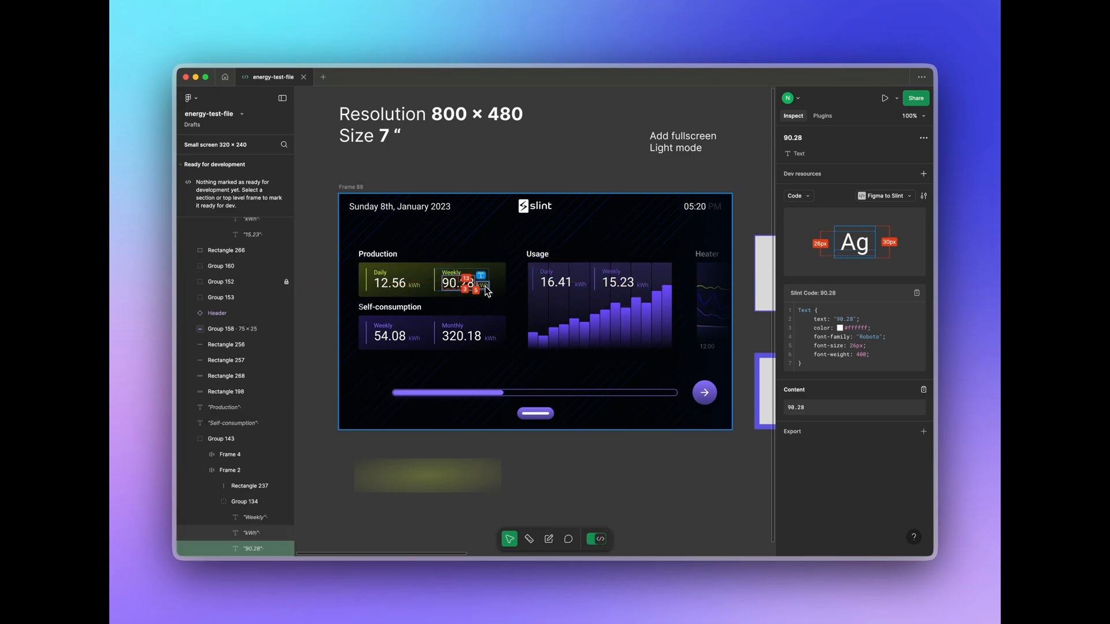
click(482, 285)
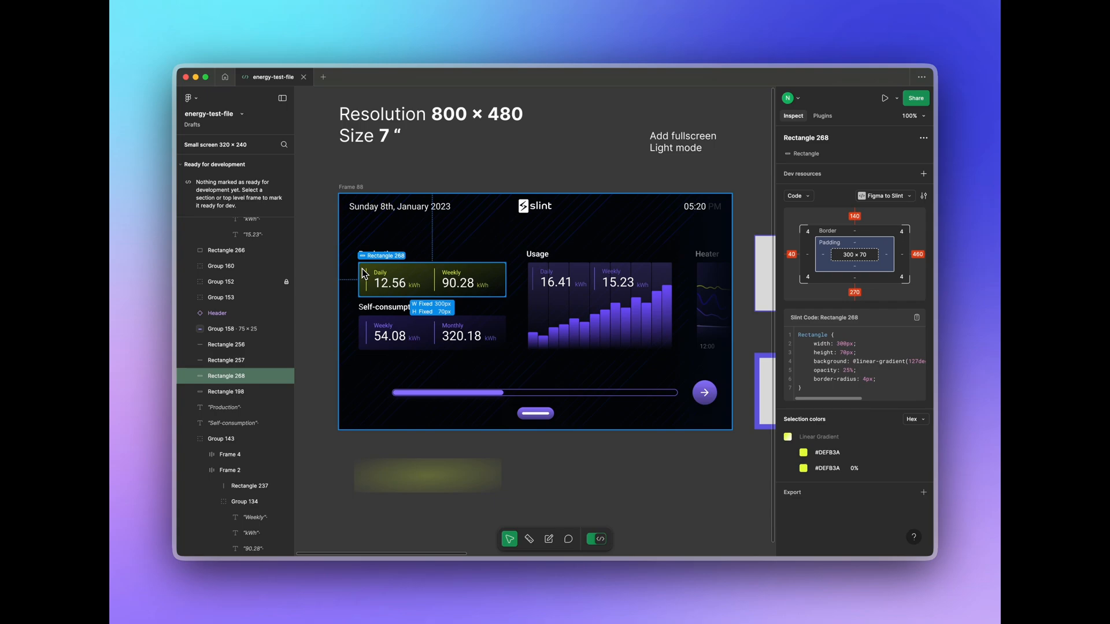
mouse_move(474, 574)
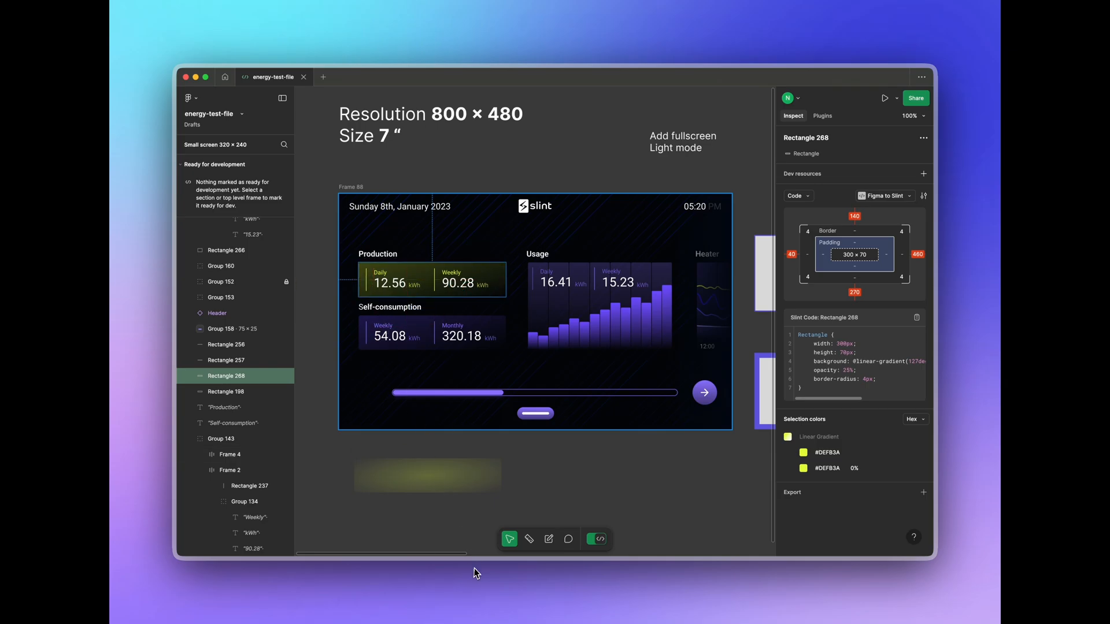
mouse_move(456, 562)
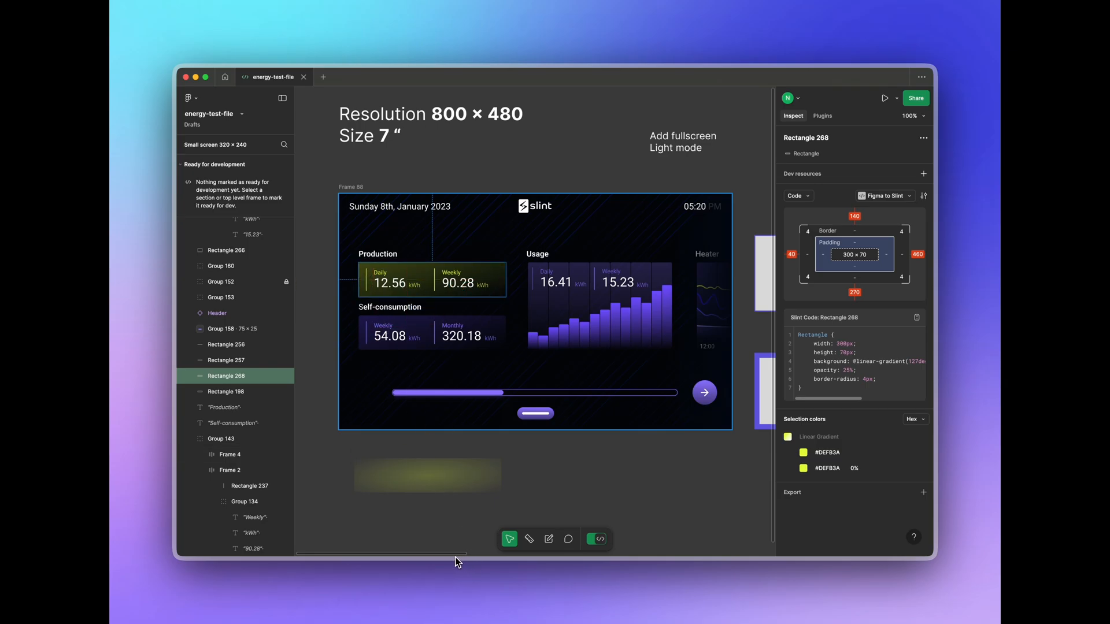